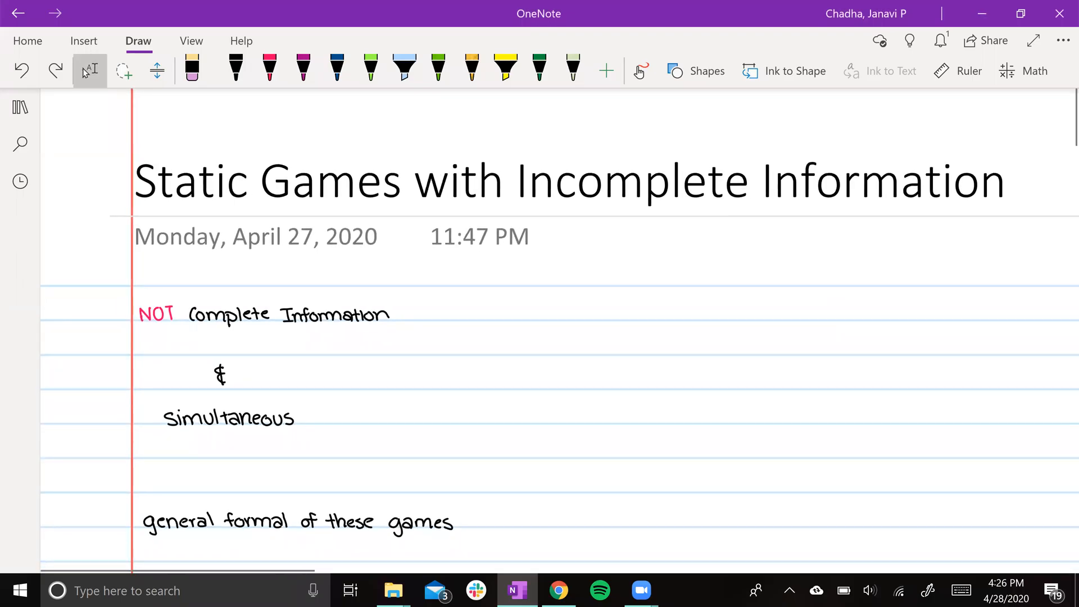
Step: Scroll down to the payoff tables and pick the black pen
scroll(down, 3)
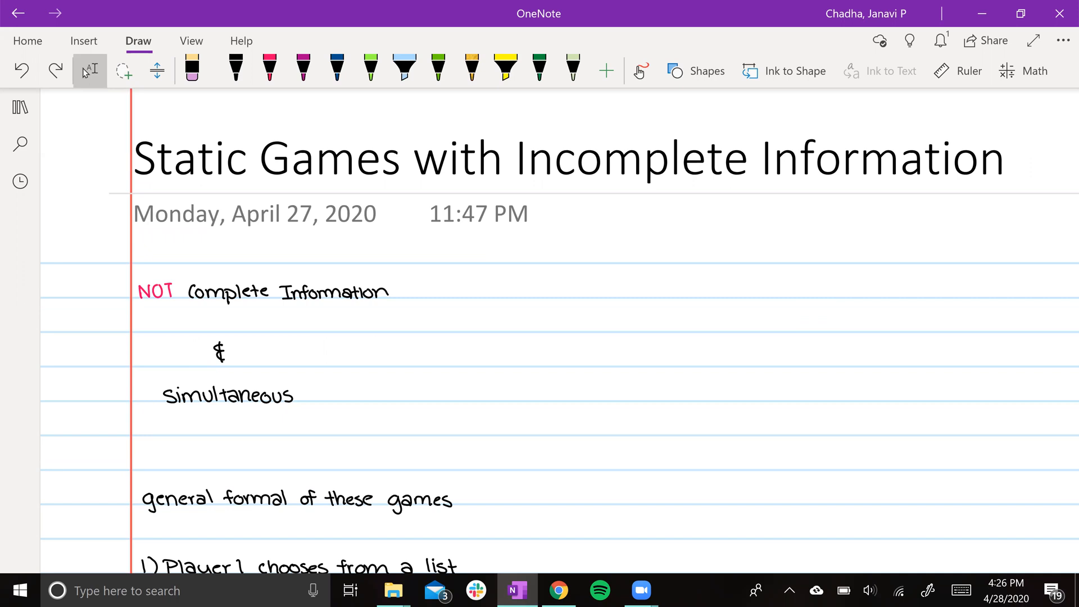
scroll(down, 3)
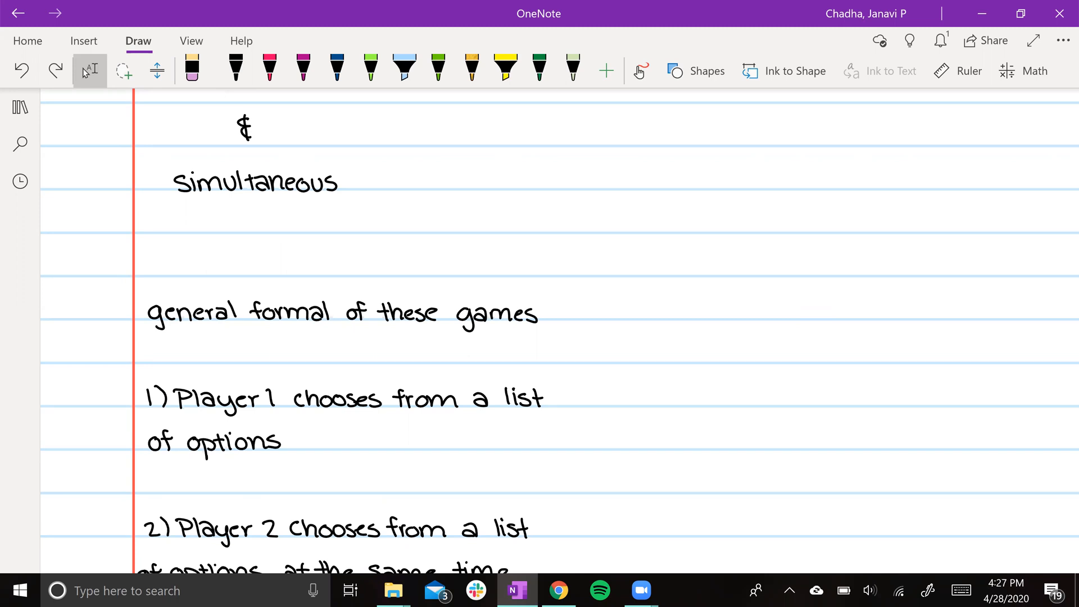
scroll(down, 3)
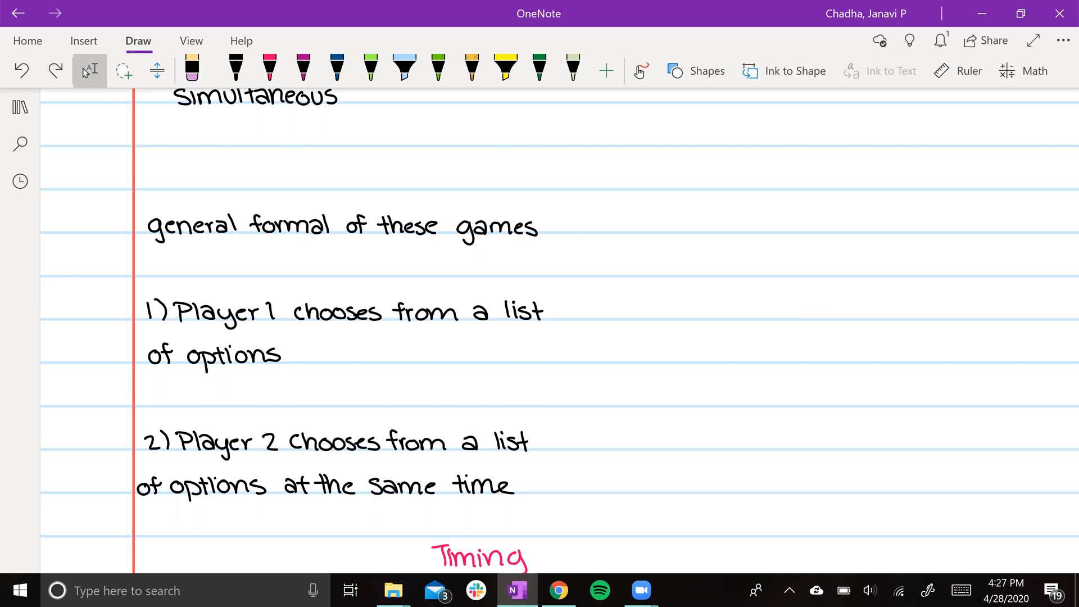
scroll(down, 3)
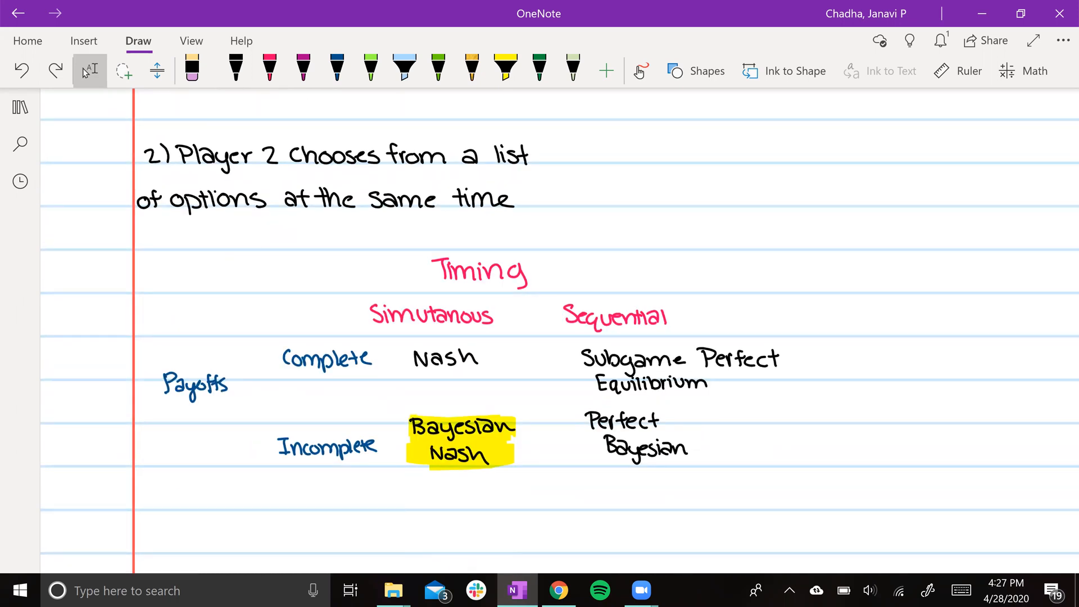
click(235, 70)
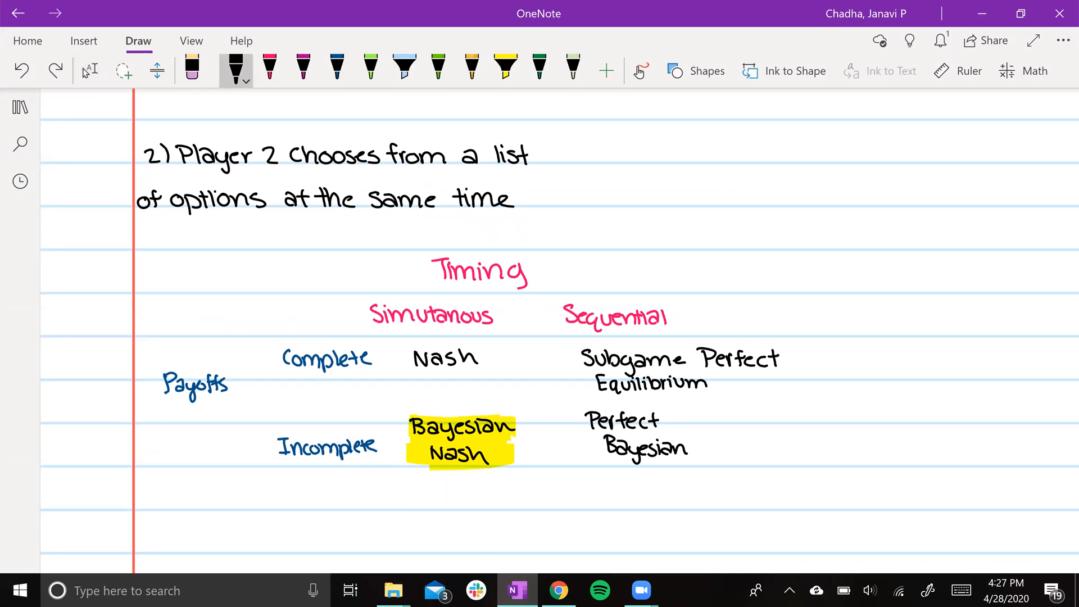
Step: Underline the Pen and Pencil payoff tables in black, then return to Lasso Select
scroll(down, 3)
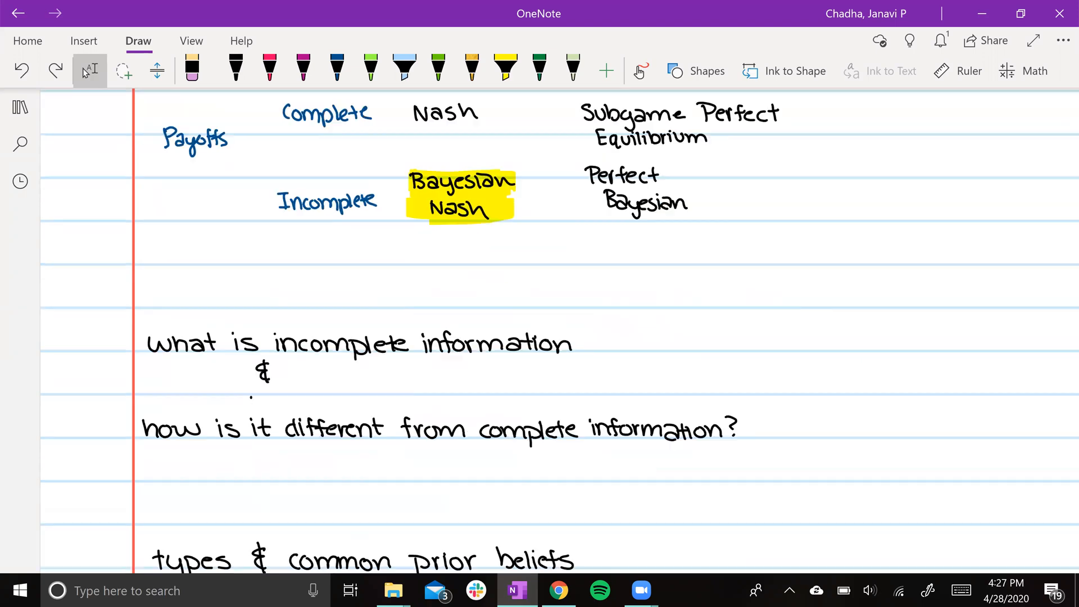
scroll(down, 3)
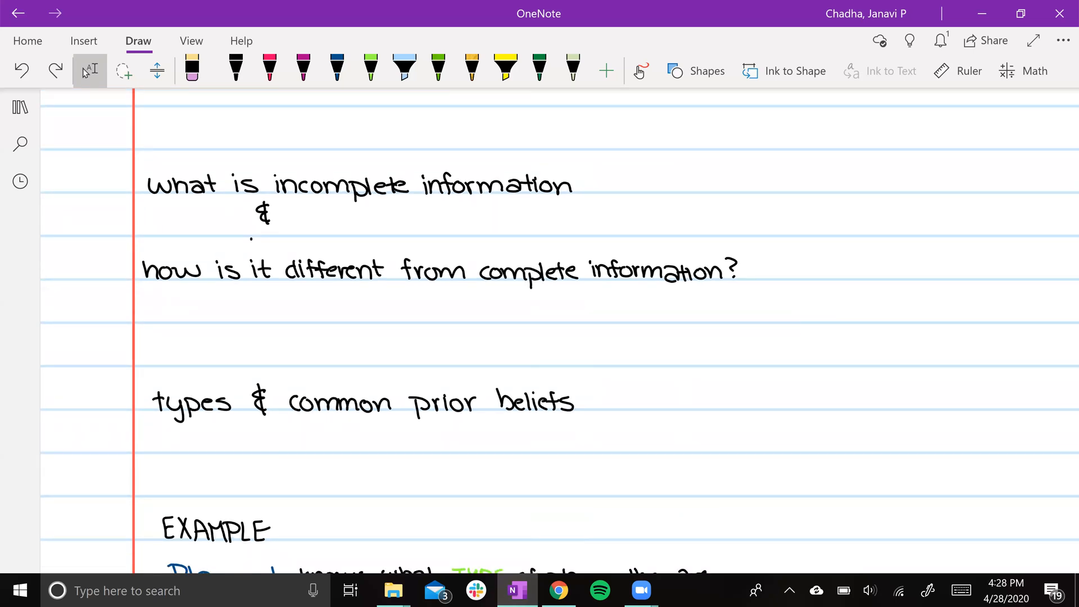
scroll(down, 3)
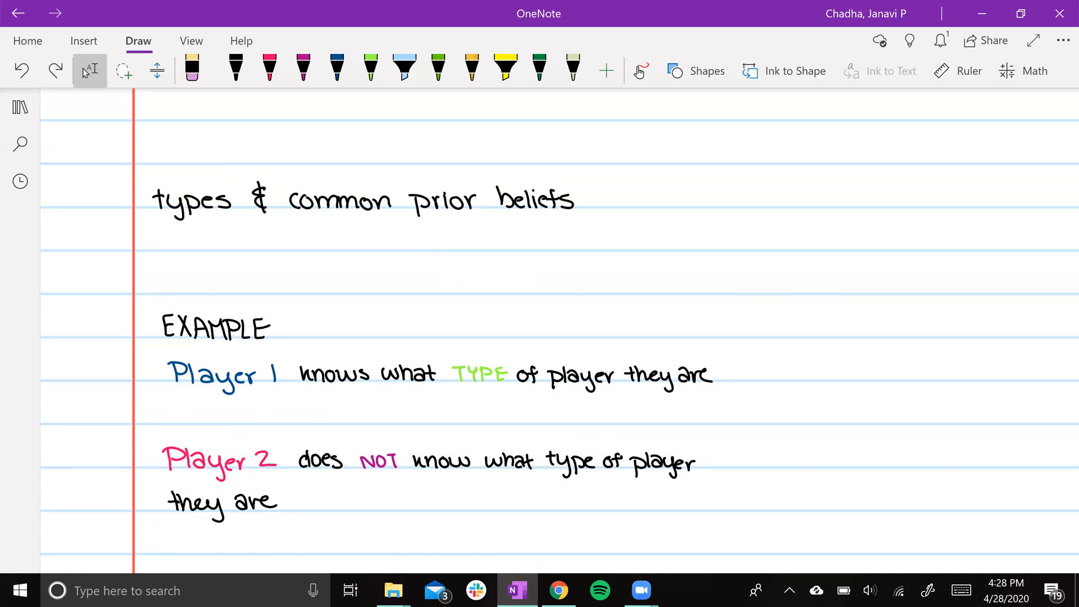
scroll(down, 3)
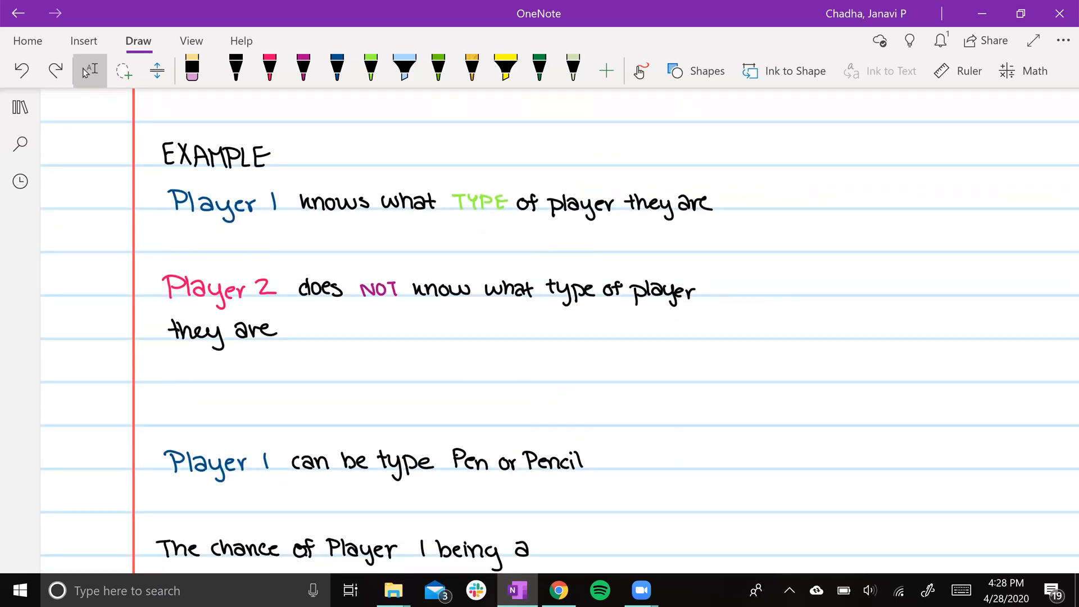
scroll(down, 3)
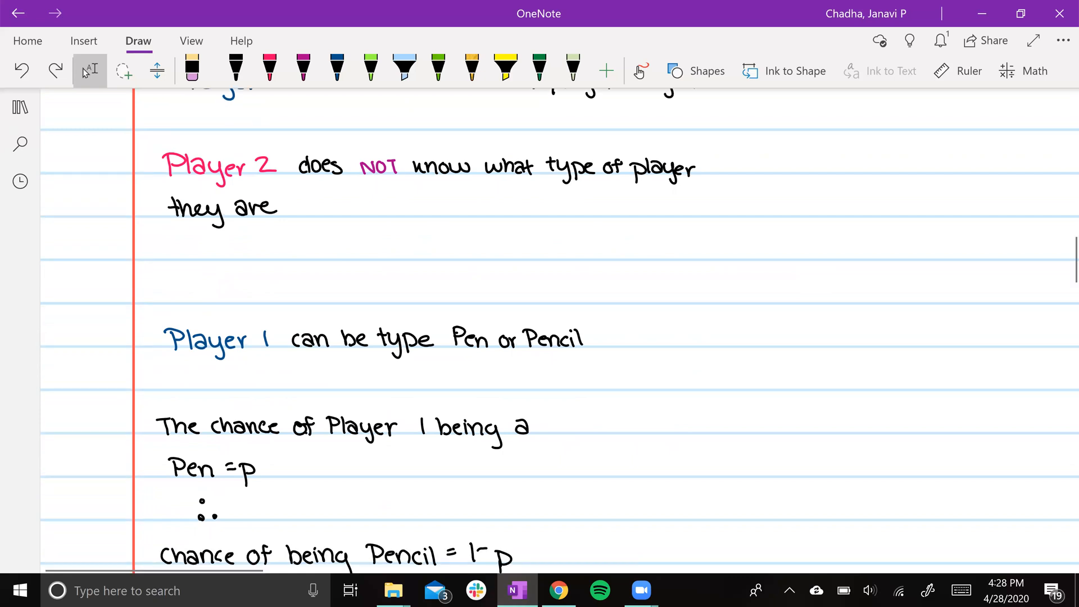
scroll(down, 3)
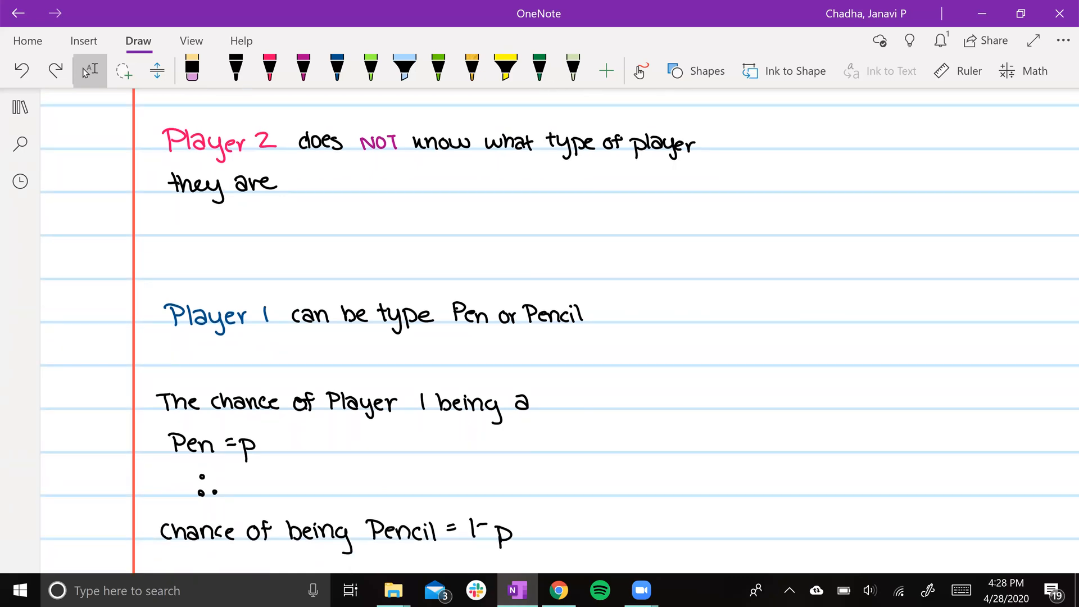
scroll(down, 3)
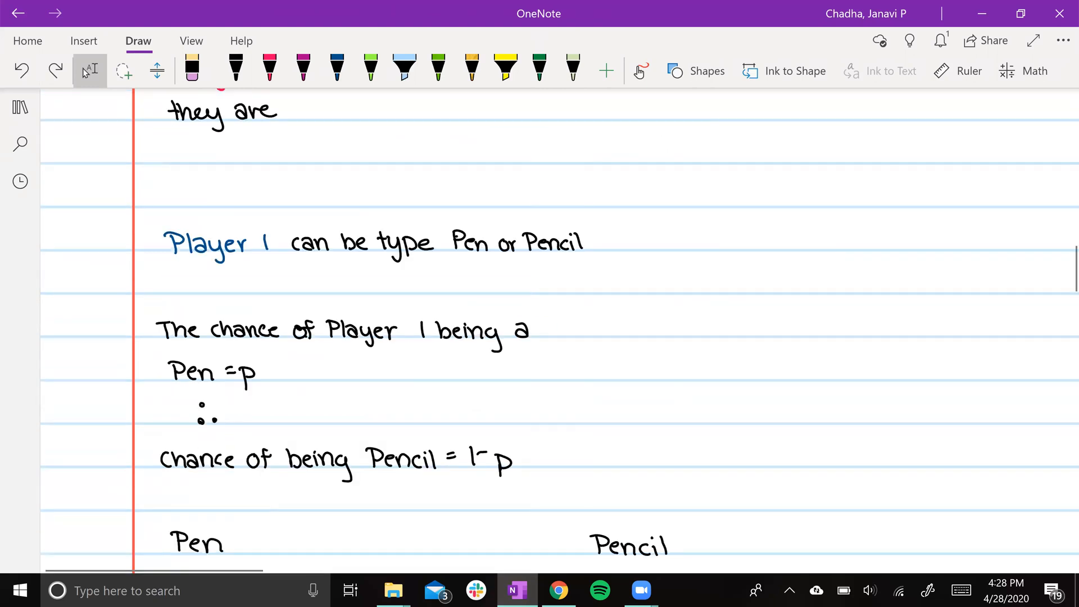
scroll(down, 3)
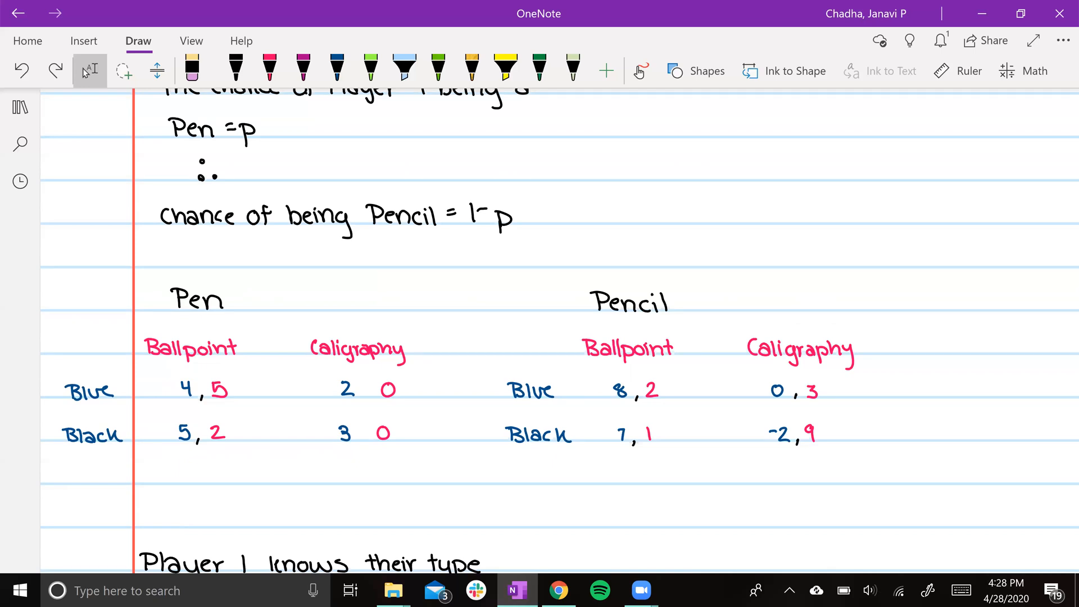
drag(128, 484, 385, 487)
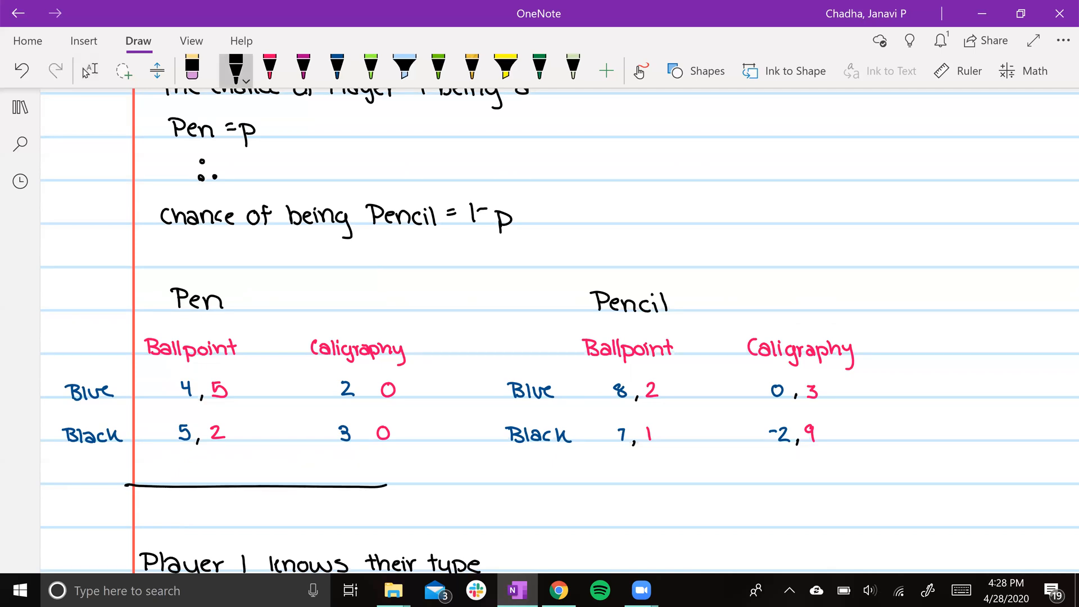
drag(525, 492, 822, 497)
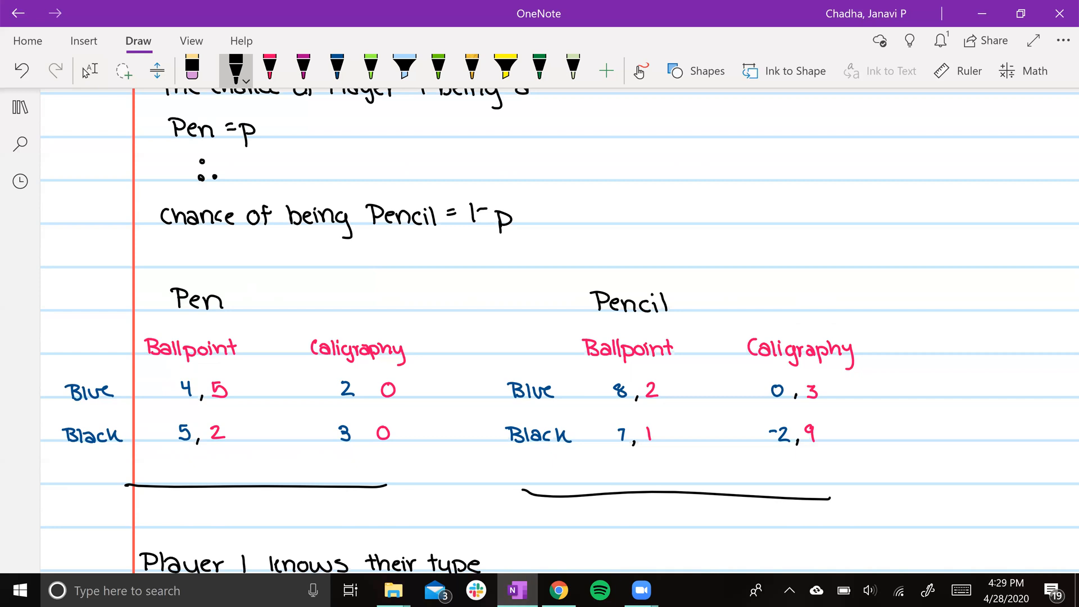
scroll(down, 3)
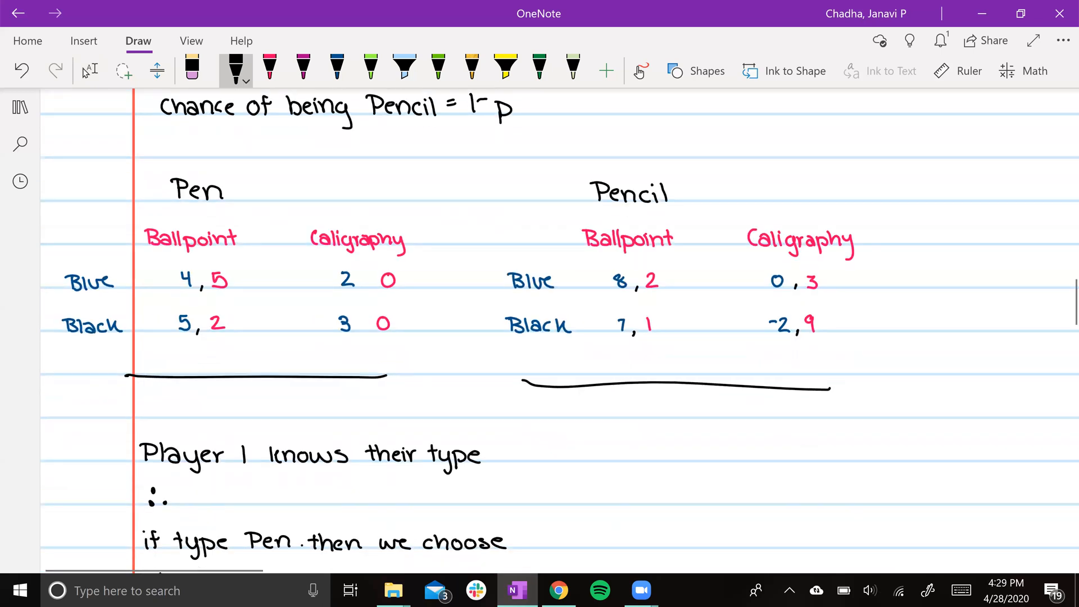
click(89, 70)
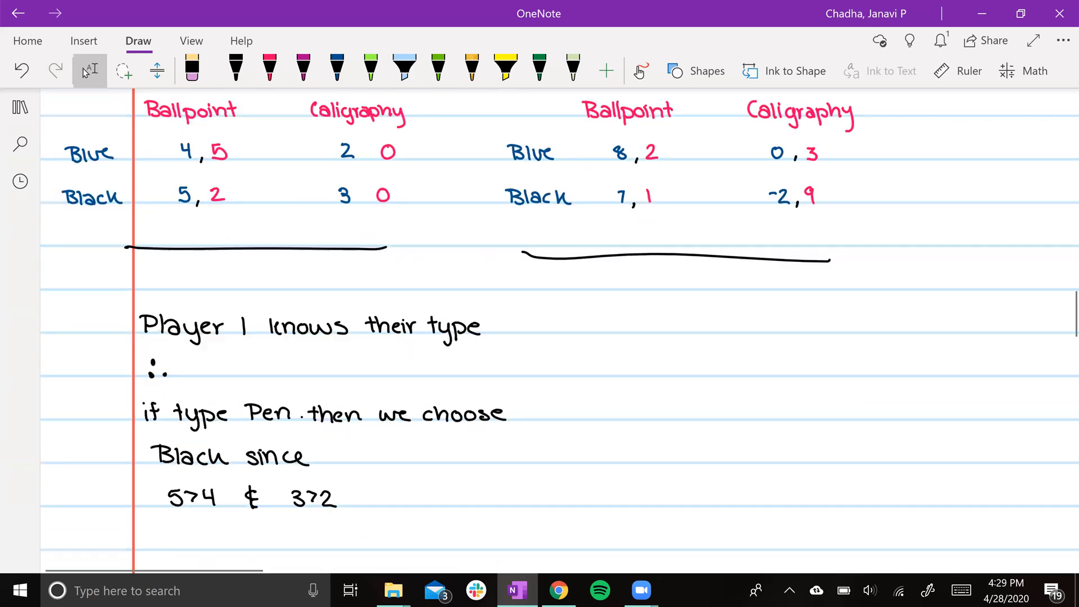
Step: Write that Pencil type picks Blue (8>7, 0>-2) and draw reduced Black/Blue tables
click(236, 69)
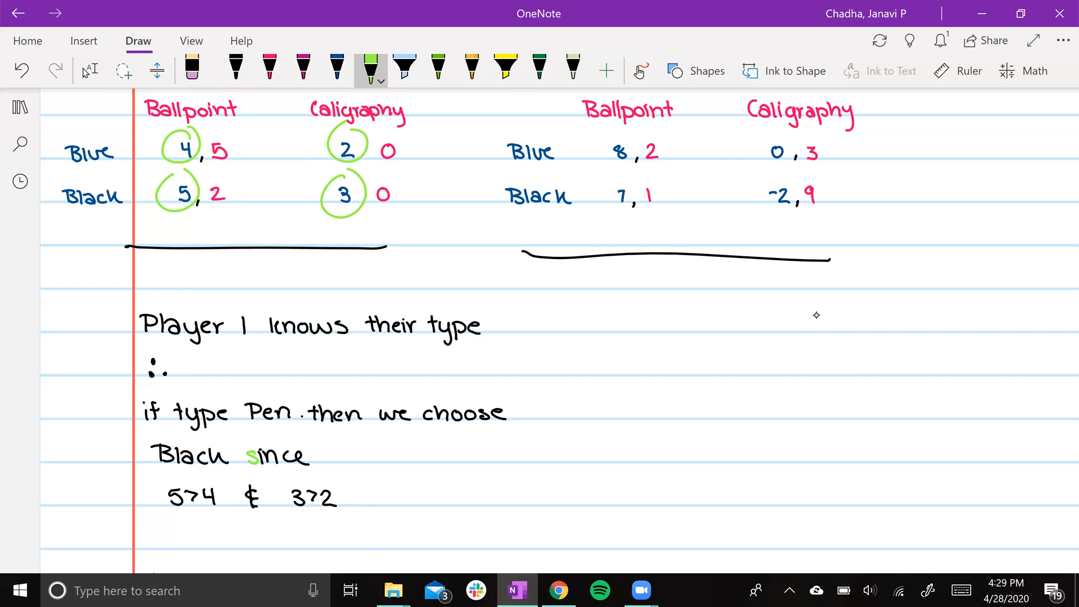
scroll(down, 3)
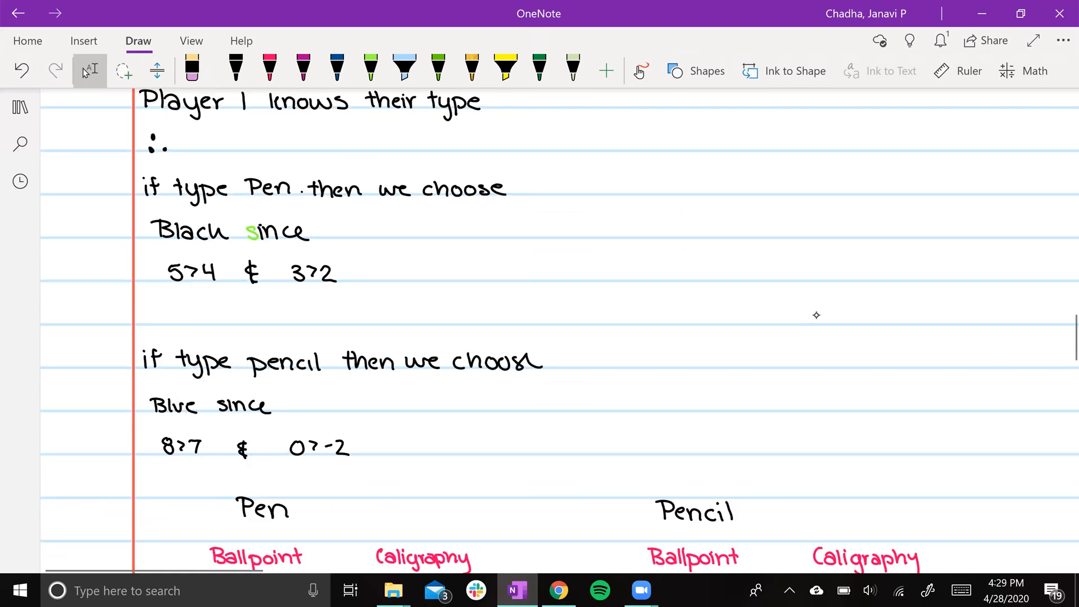
scroll(down, 3)
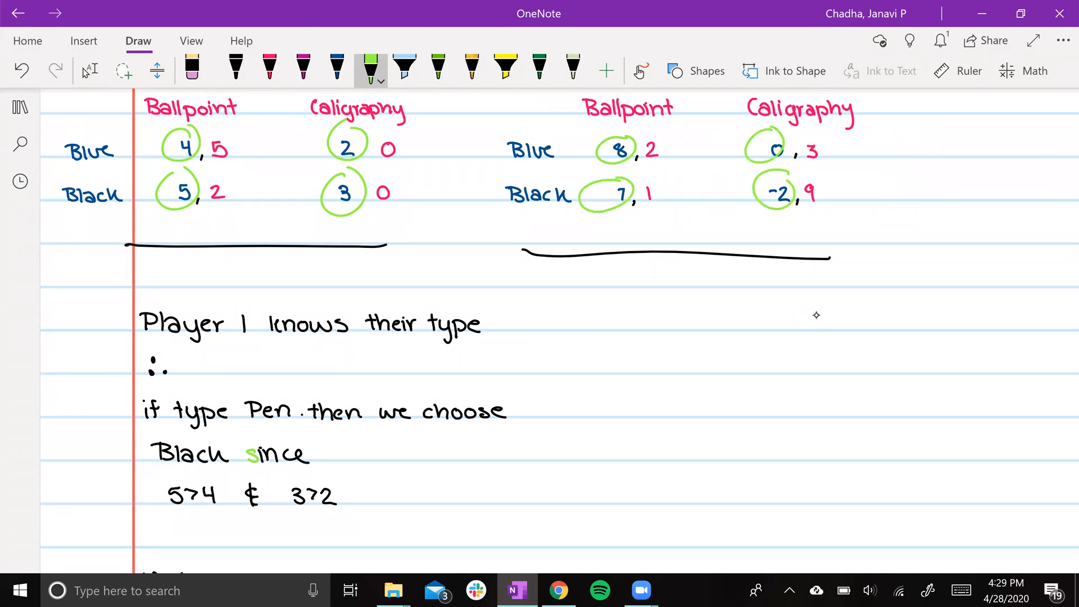
scroll(down, 3)
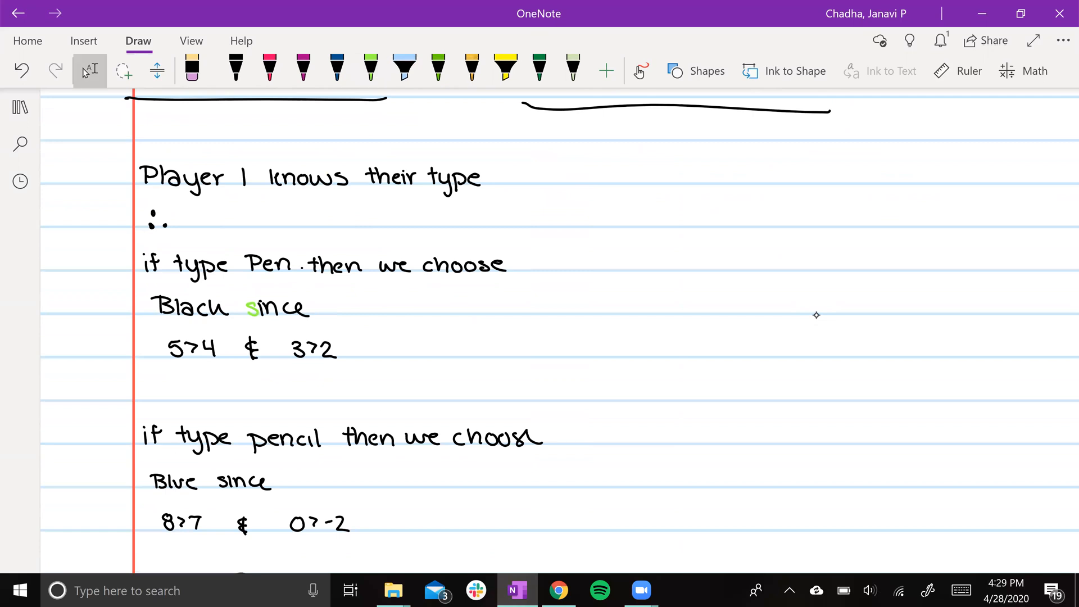
click(369, 67)
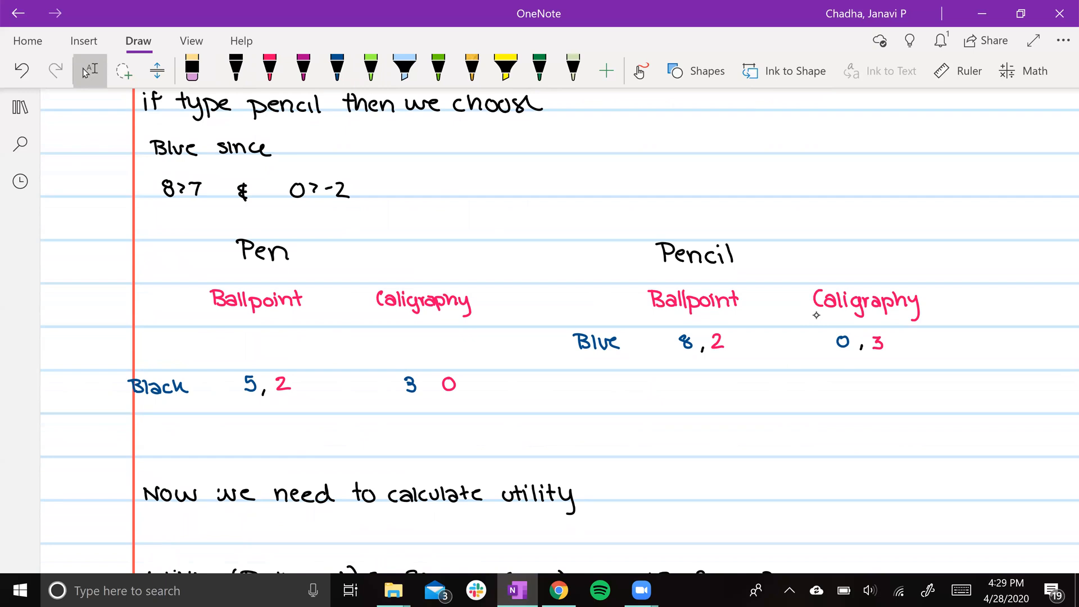
Step: Circle Player 2's payoffs and derive Utility(Ballpoint)=2, Utility(Calligraphy)=3−3p, so p>1/3
click(370, 68)
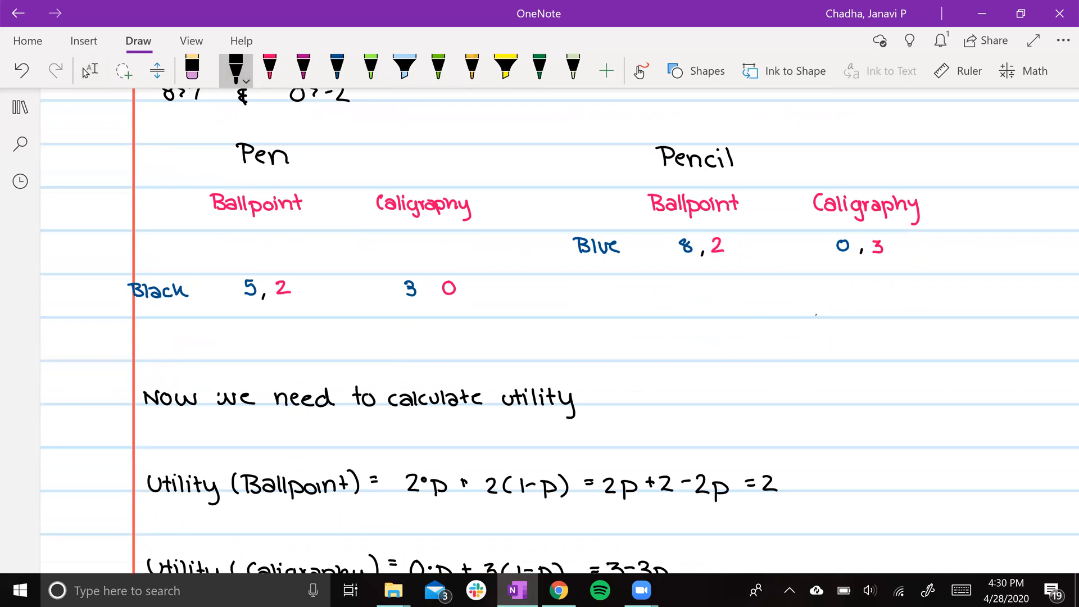
scroll(down, 3)
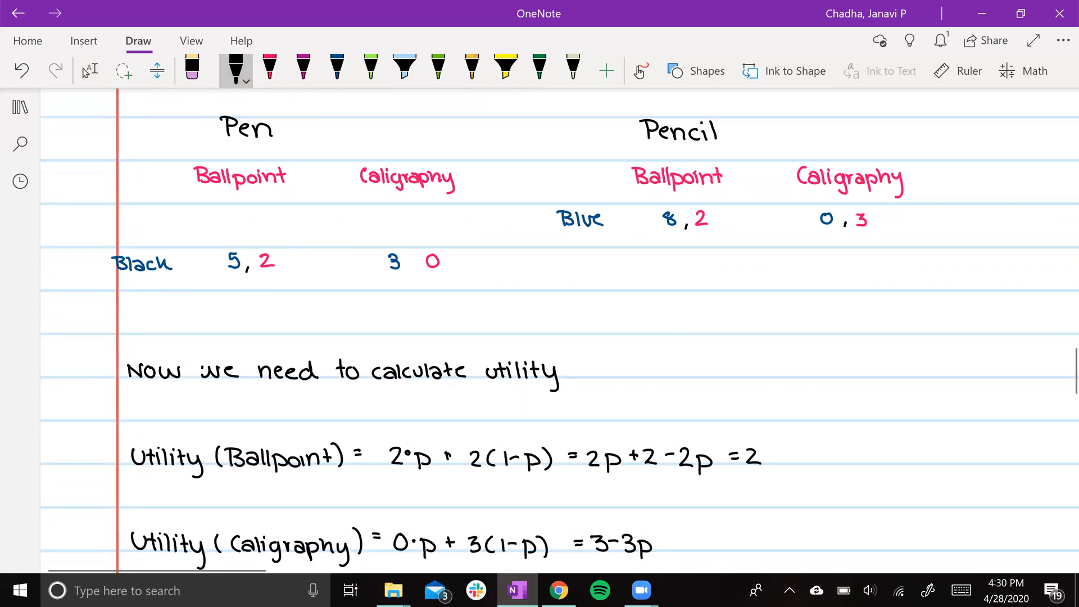
scroll(down, 3)
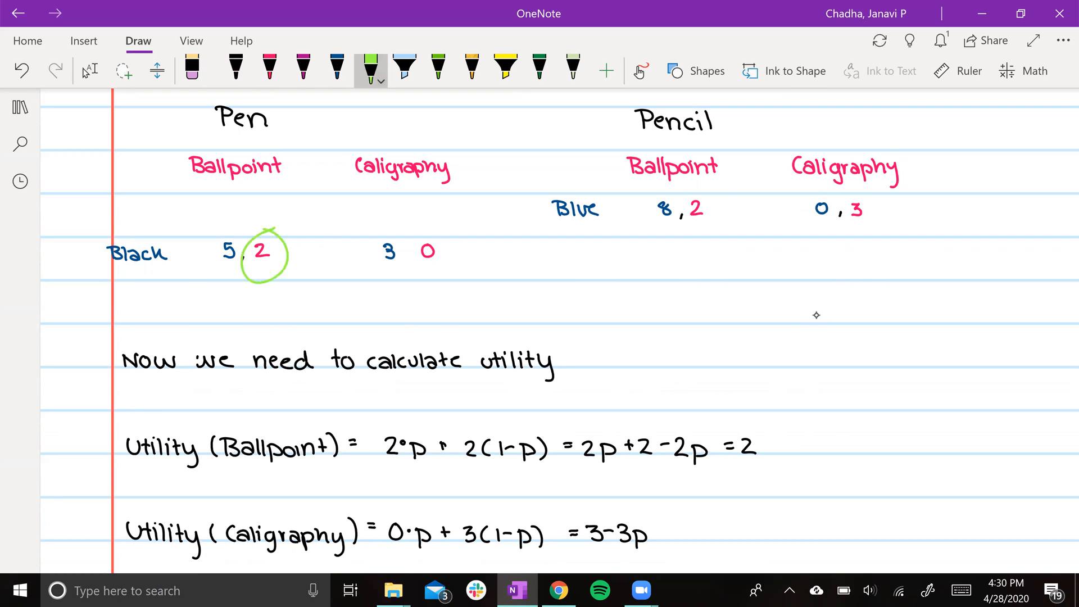
drag(668, 209, 723, 213)
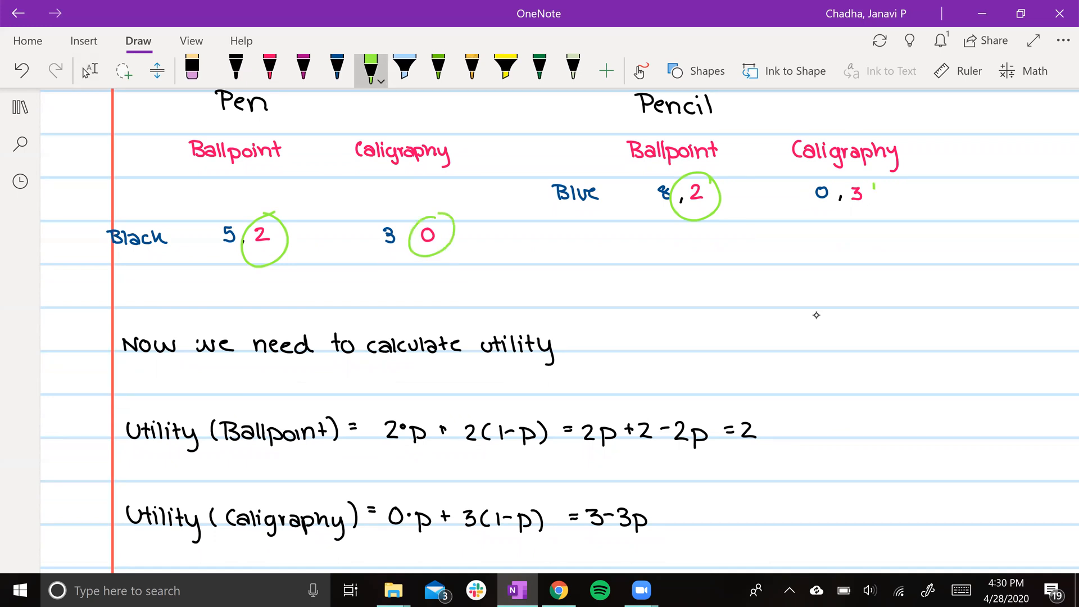
scroll(down, 3)
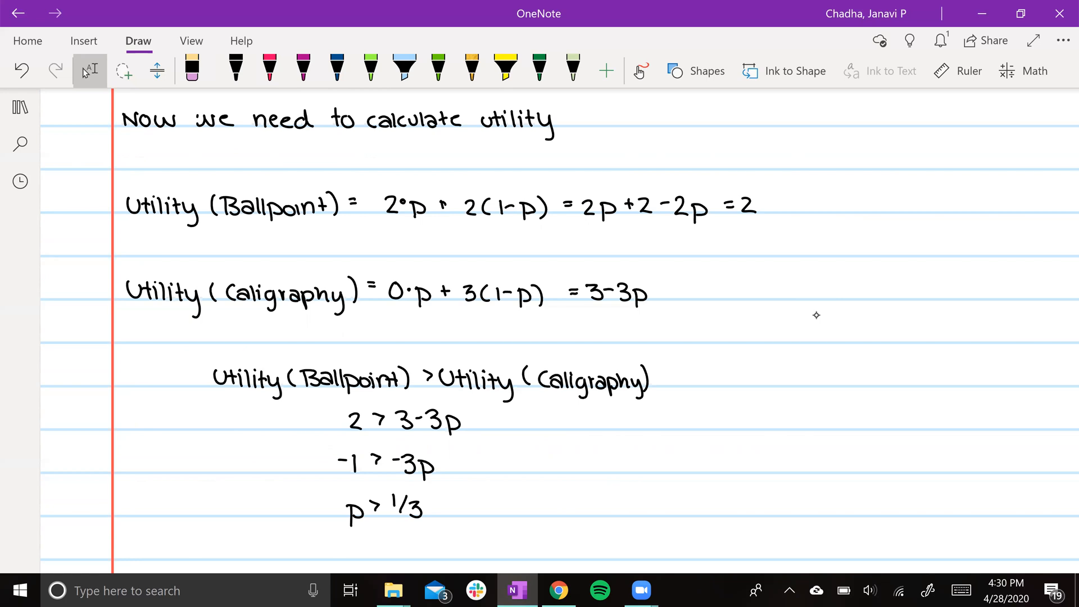
Step: Write that Player 2 plays ballpoint if p>1/3, else calligraphy, and add a BNE heading
scroll(down, 3)
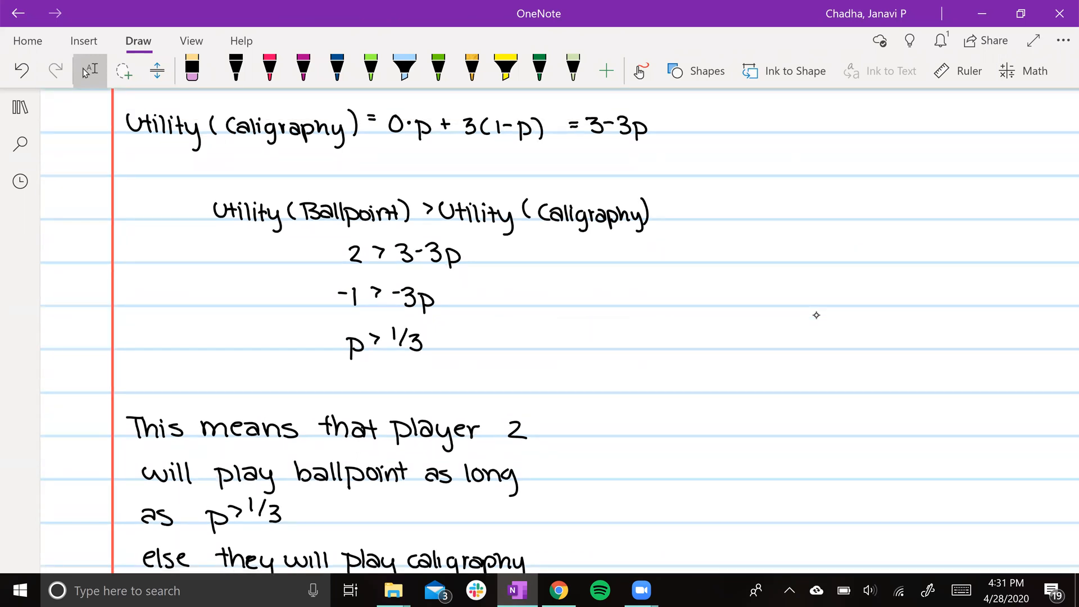
scroll(down, 3)
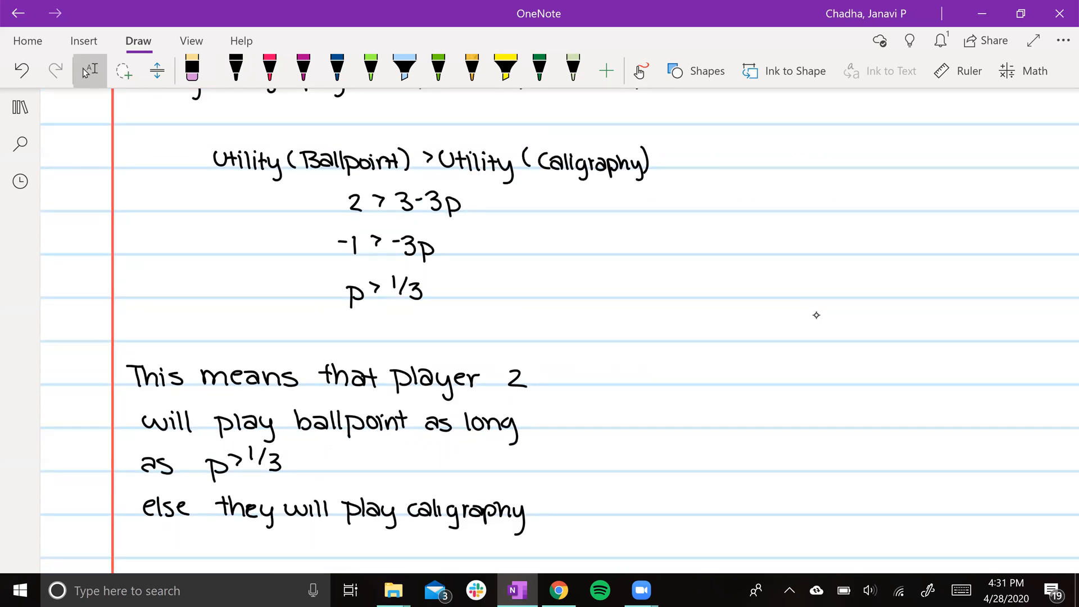
scroll(down, 3)
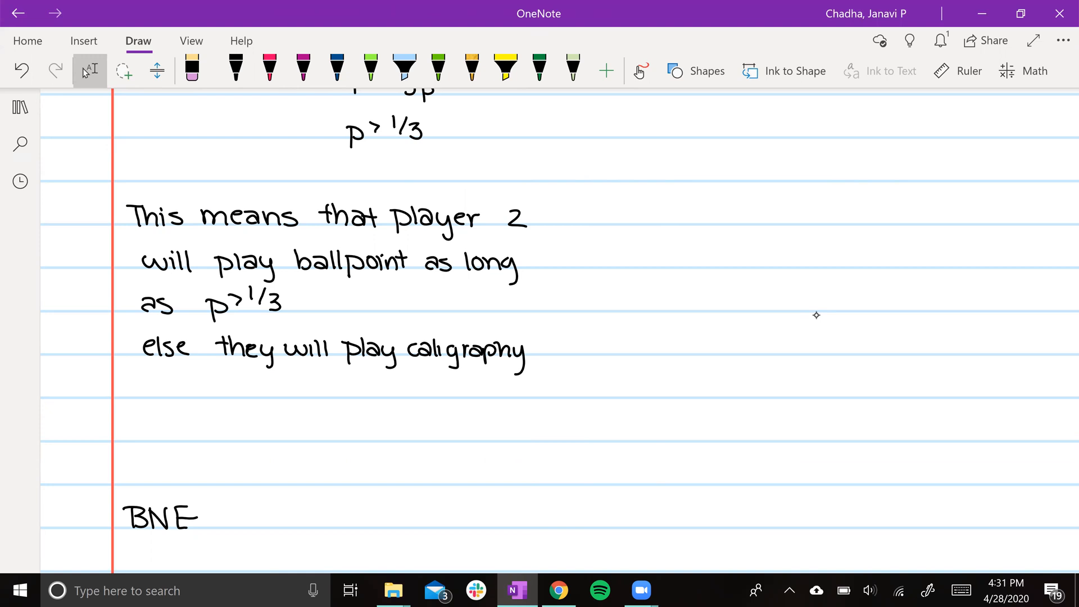
Step: Under BNE, list Pen→Black, Pencil→Blue, and Player 2's choice for p>1/3, p<1/3, p=1/3
scroll(down, 3)
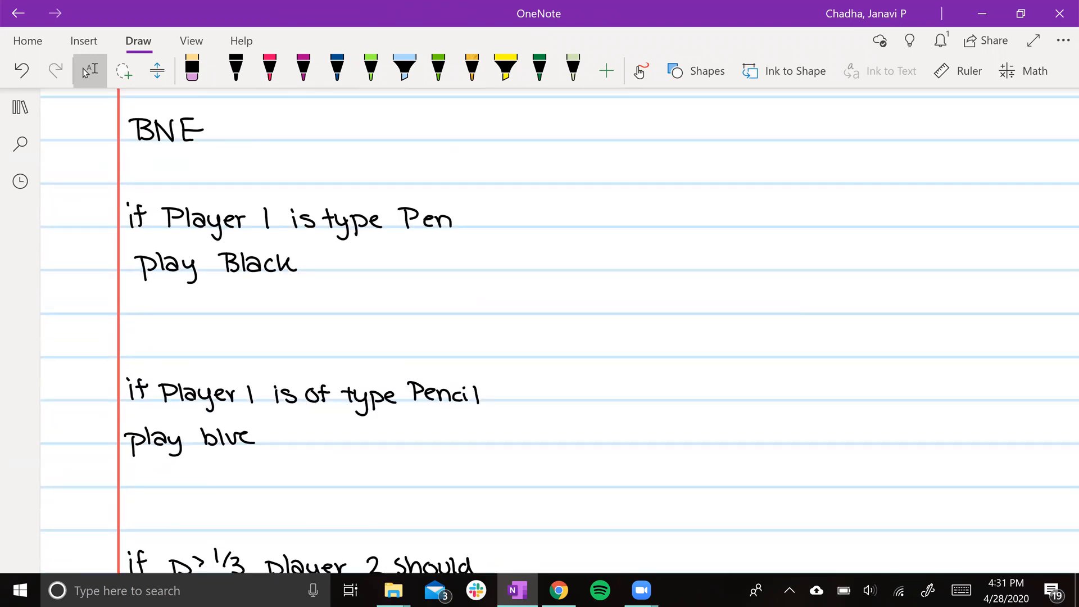
scroll(down, 3)
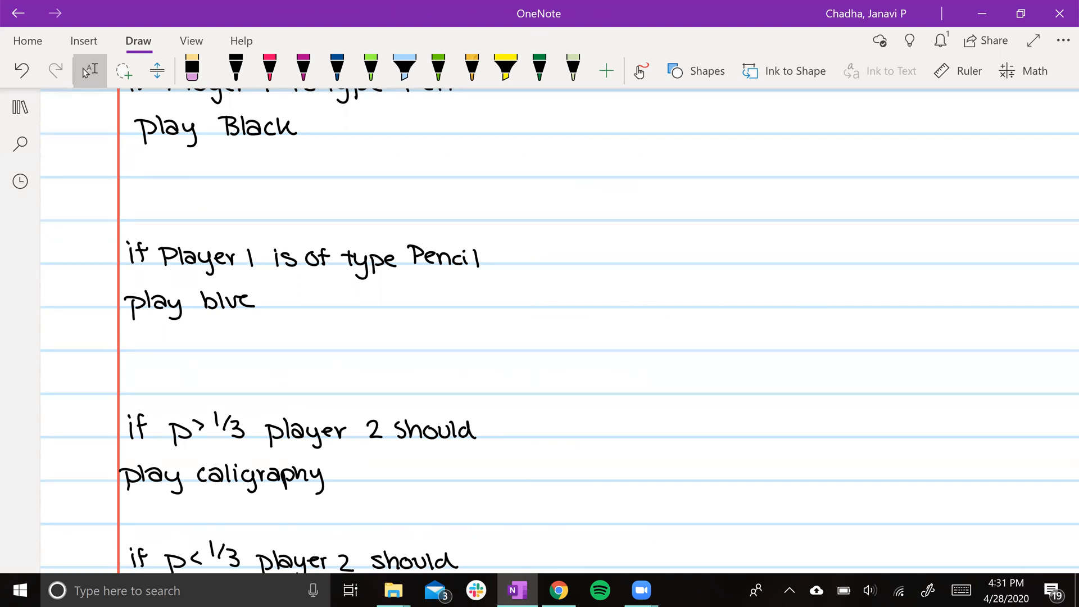
scroll(down, 3)
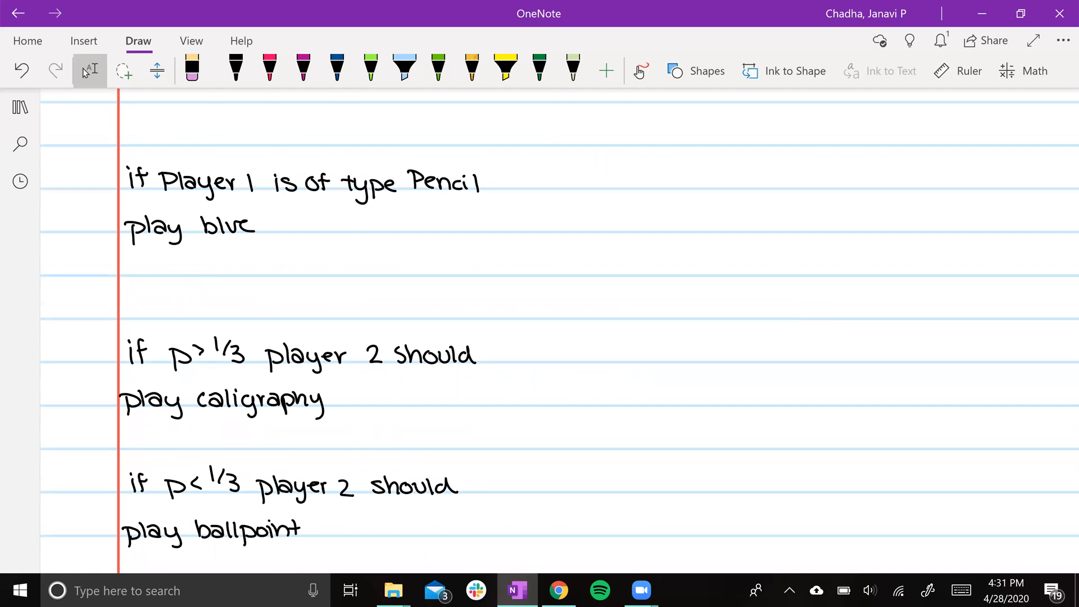
scroll(down, 3)
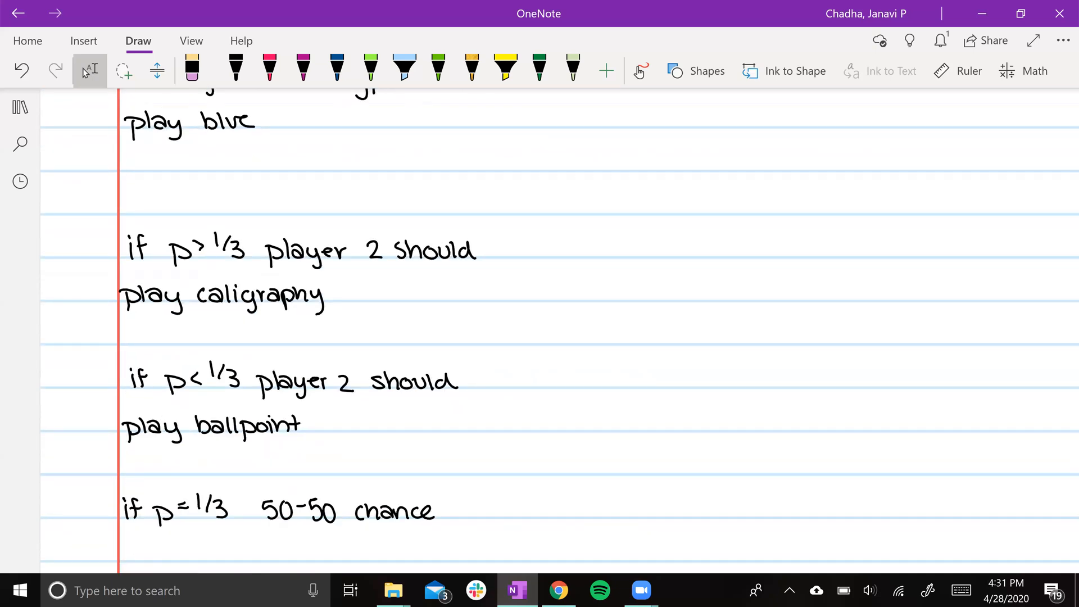